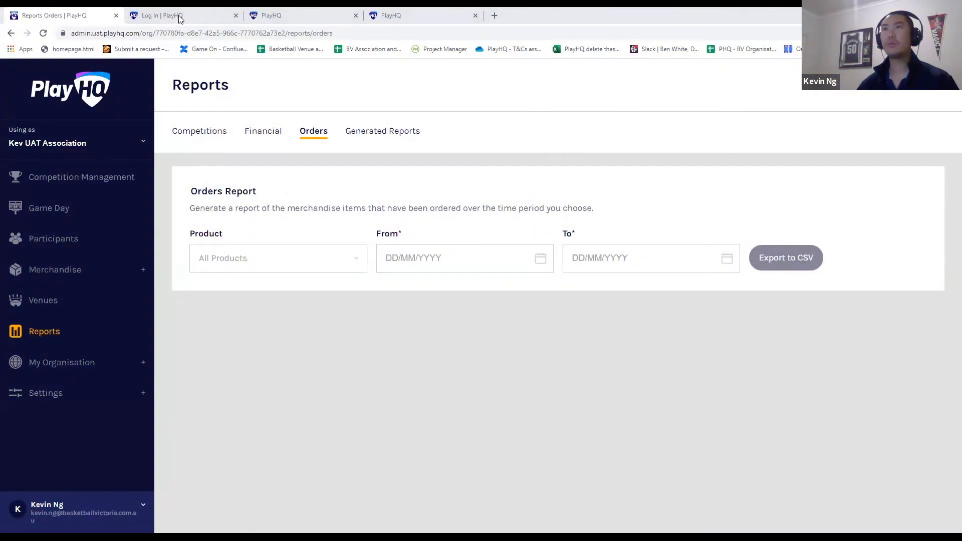
View the organisation's Admins list and highlight an admin's Full Access role type.
left_click(159, 15)
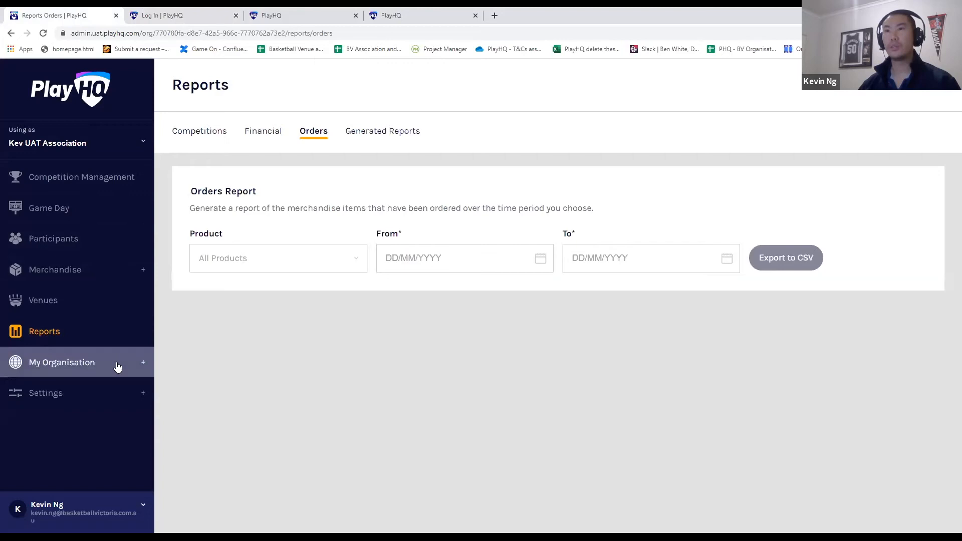
left_click(61, 362)
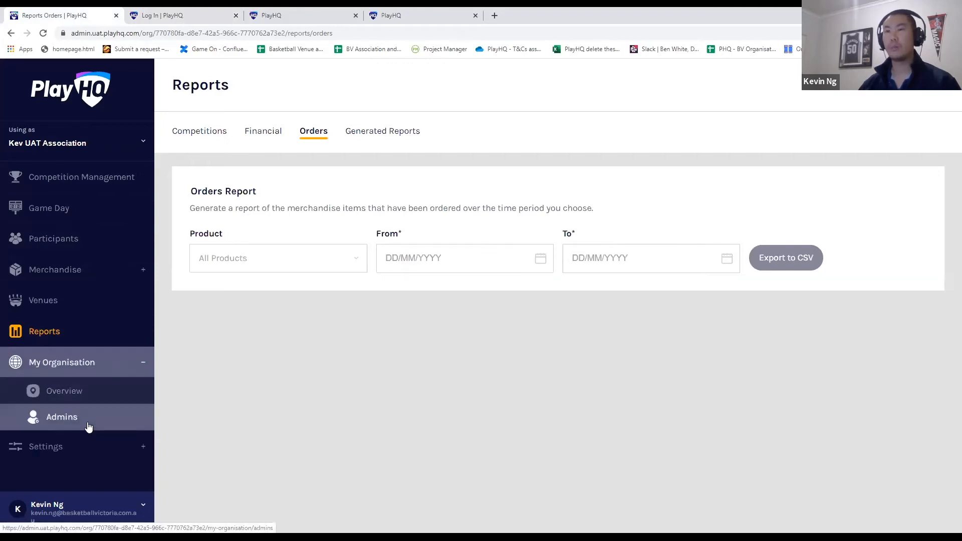
left_click(61, 417)
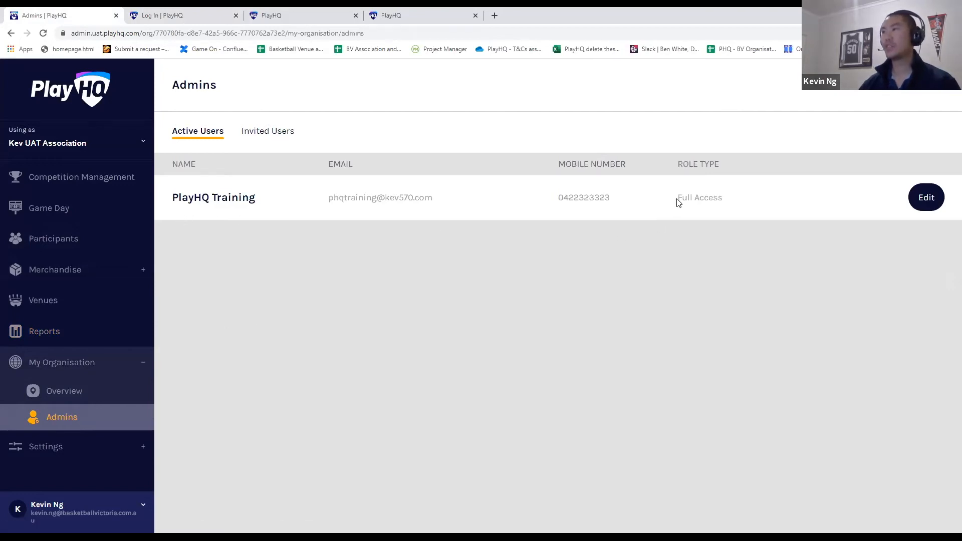
double_click(699, 198)
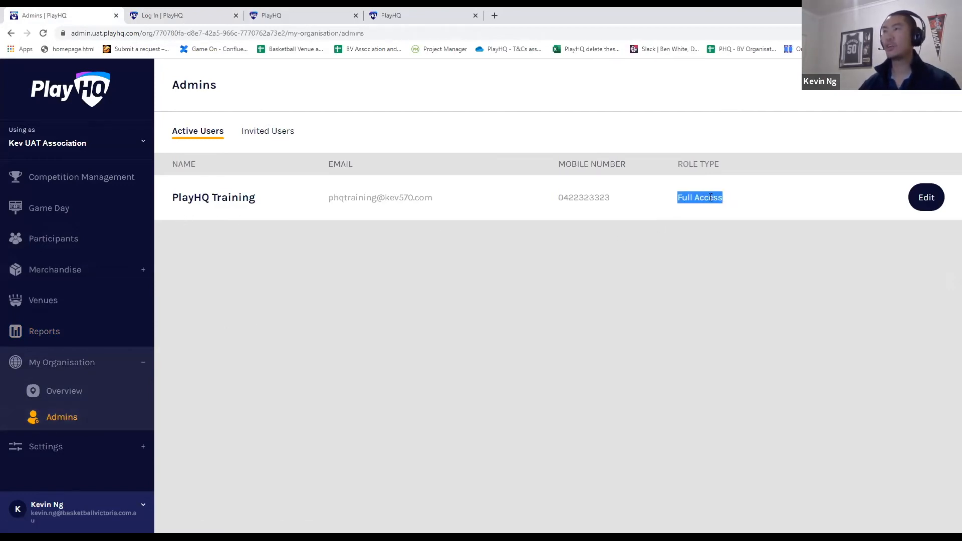
mouse_move(680, 268)
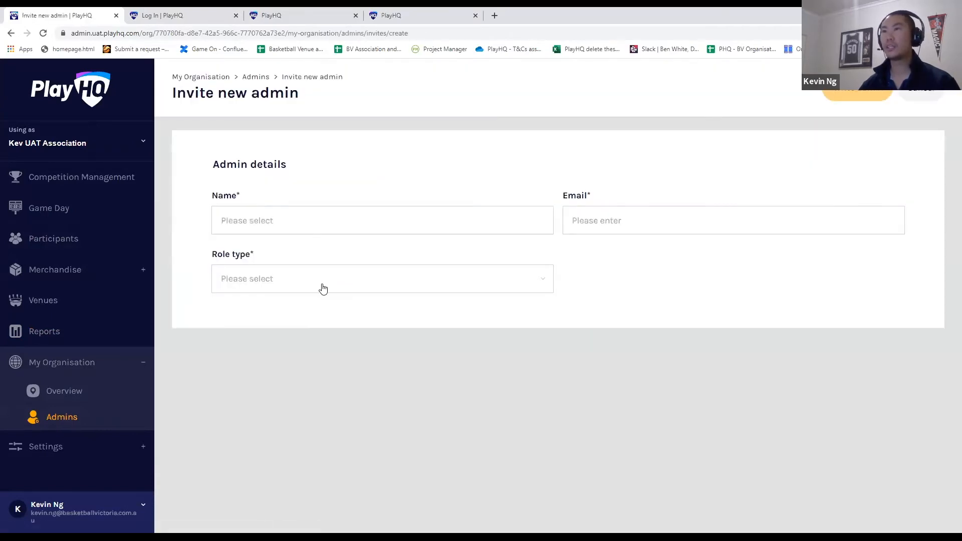
Choose Electronic Scoring Admin as the new admin's role type, then switch to the scoring login page.
left_click(382, 279)
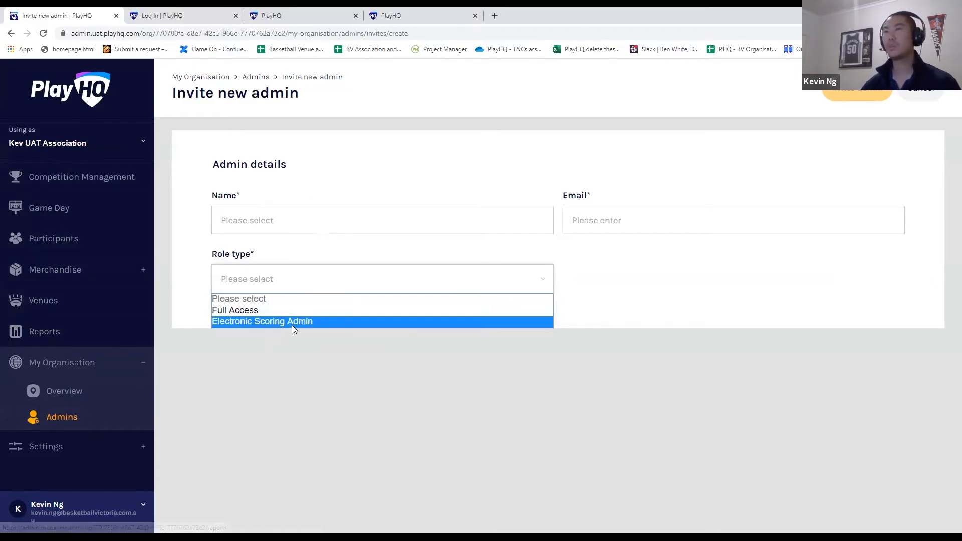
left_click(262, 321)
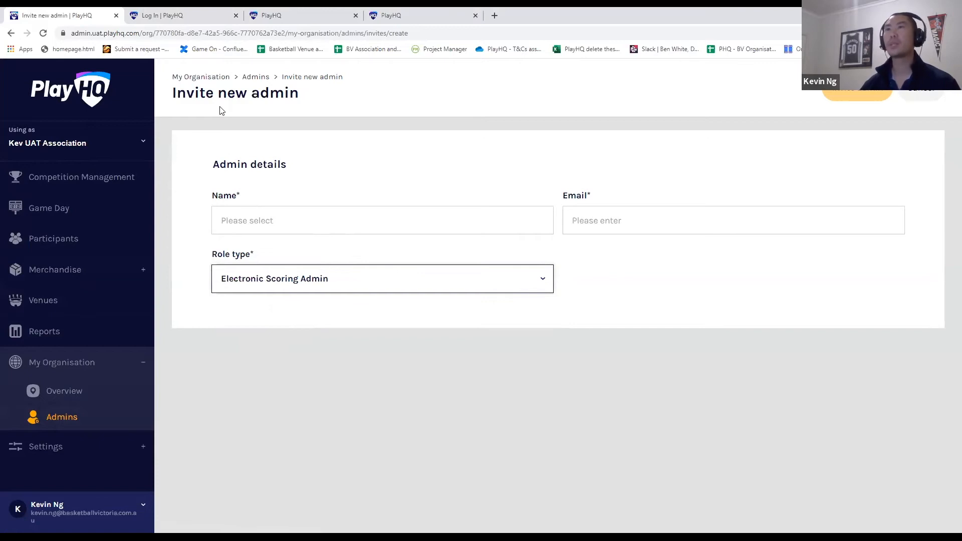
left_click(179, 15)
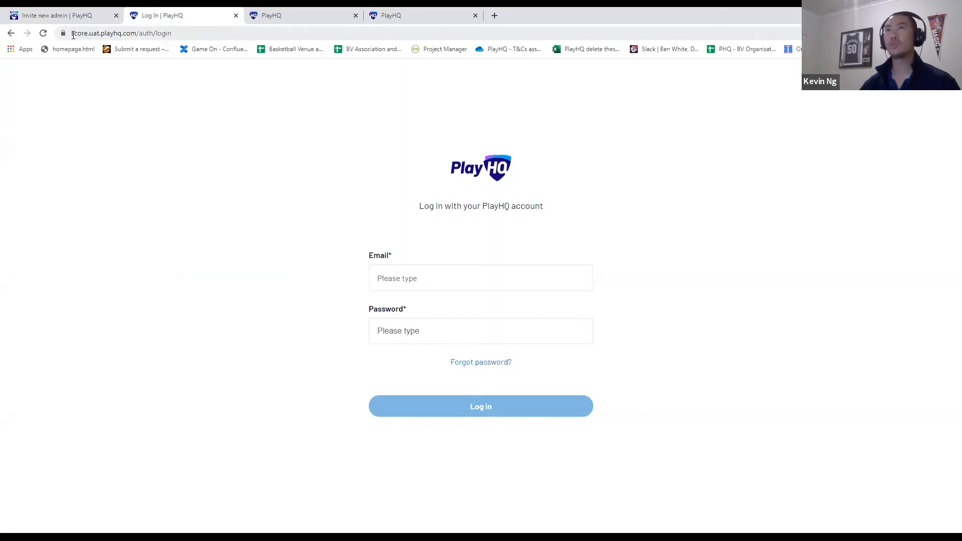
mouse_move(177, 173)
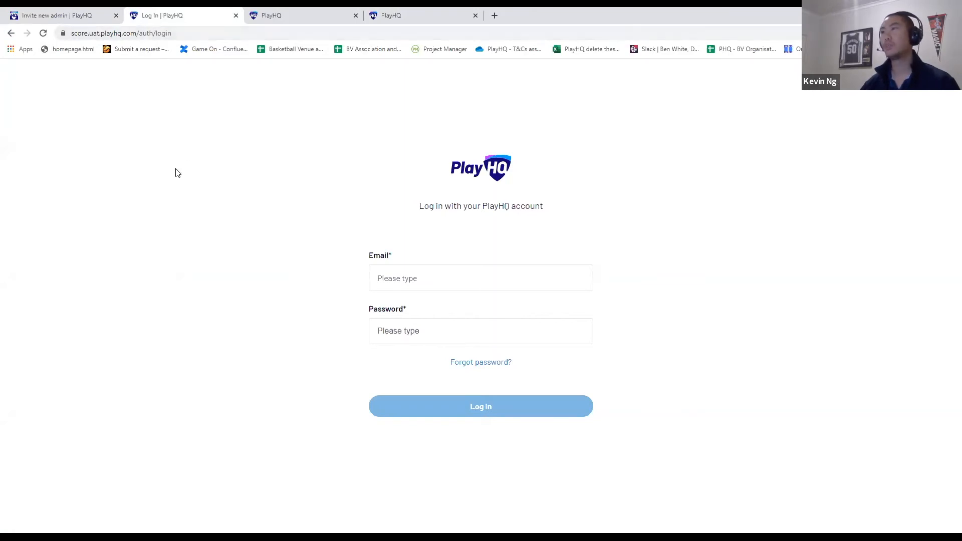
mouse_move(375, 239)
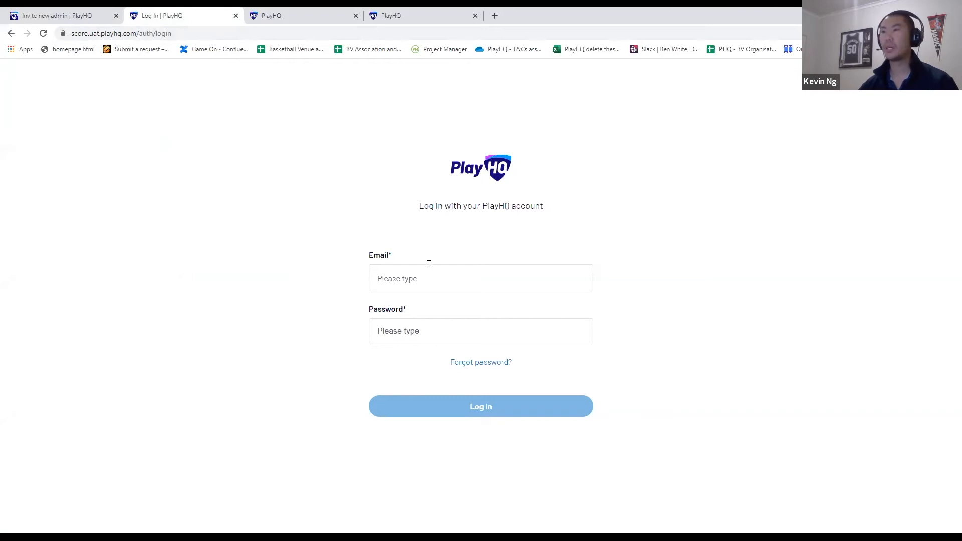
left_click(480, 406)
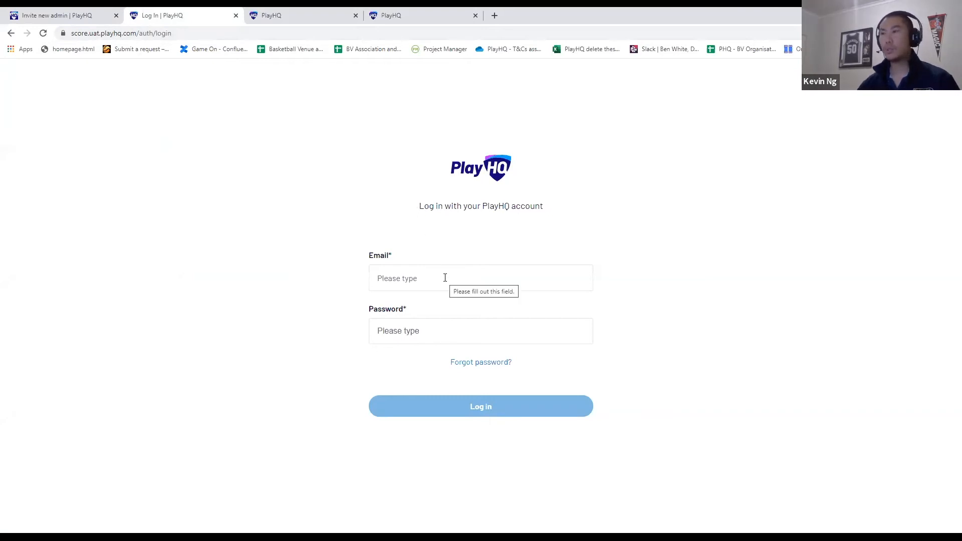
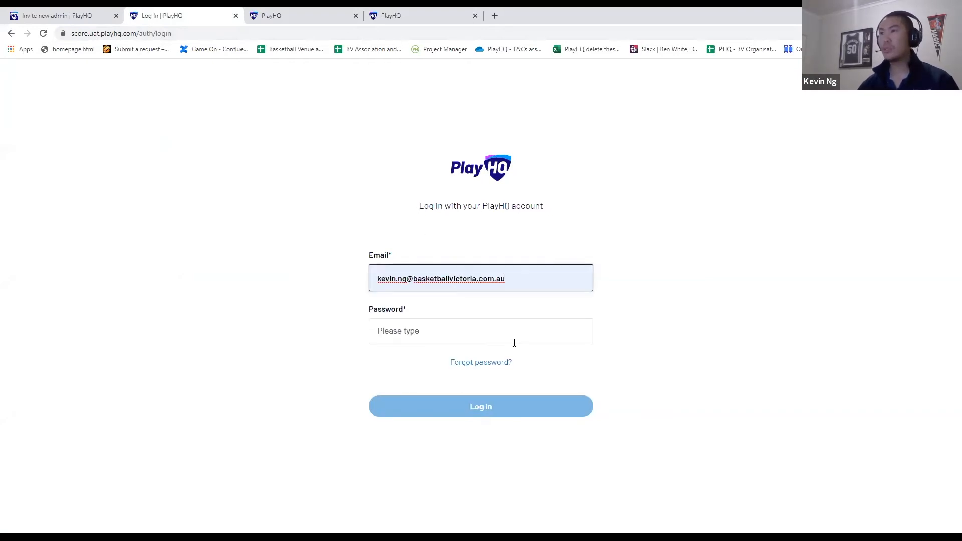
type("•")
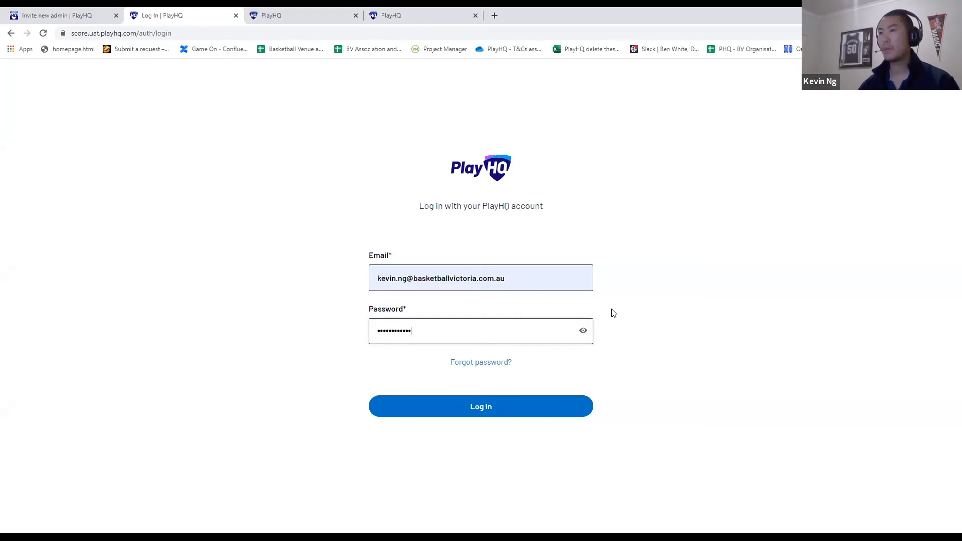
mouse_move(558, 383)
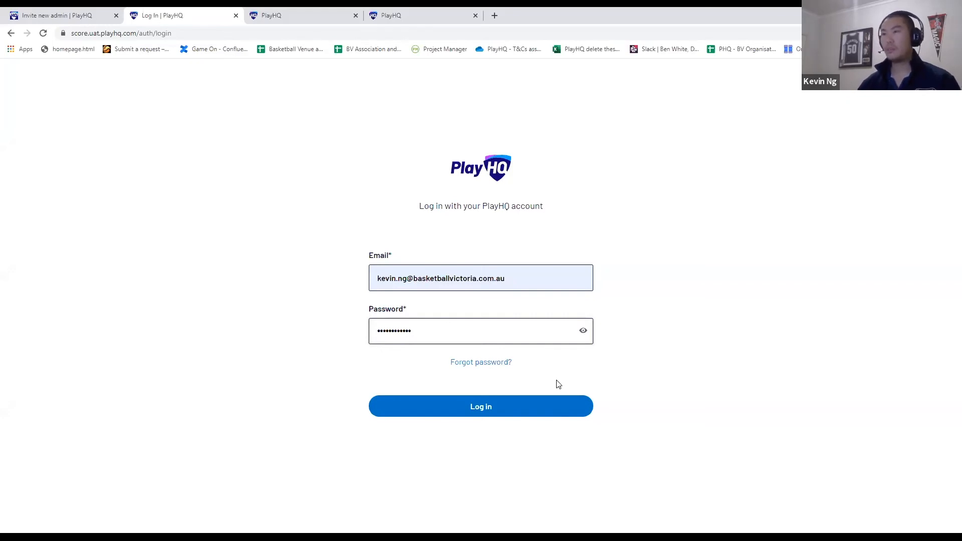
left_click(480, 406)
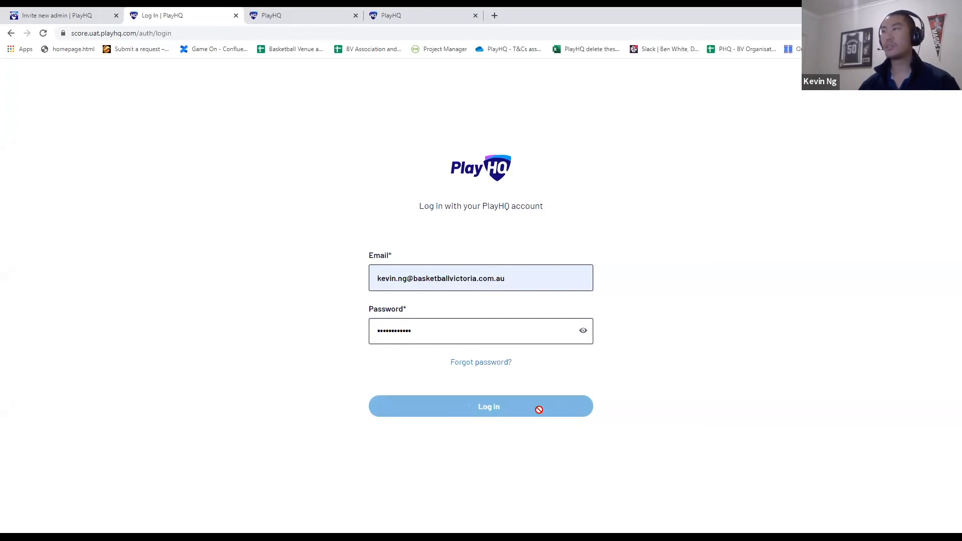
left_click(480, 406)
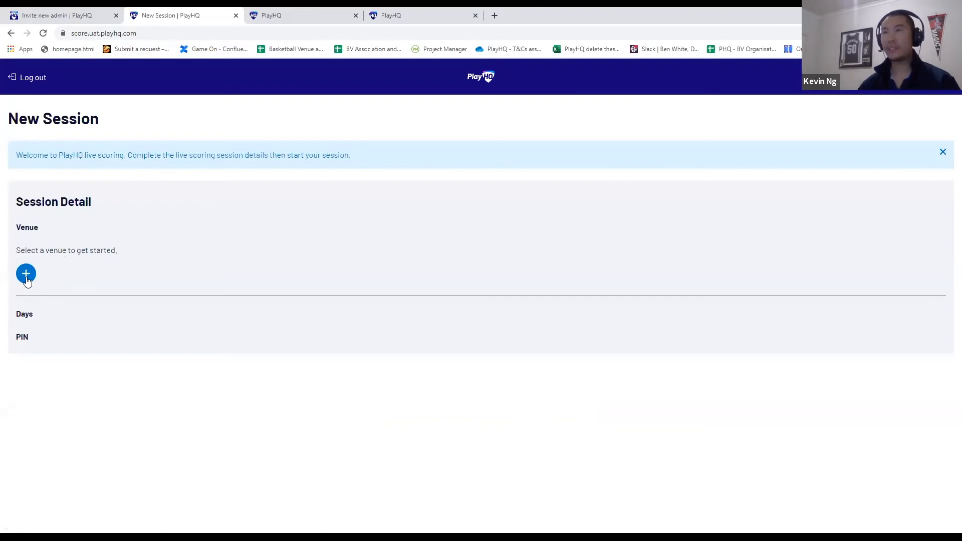
Choose the venue and add today as the session day.
left_click(26, 274)
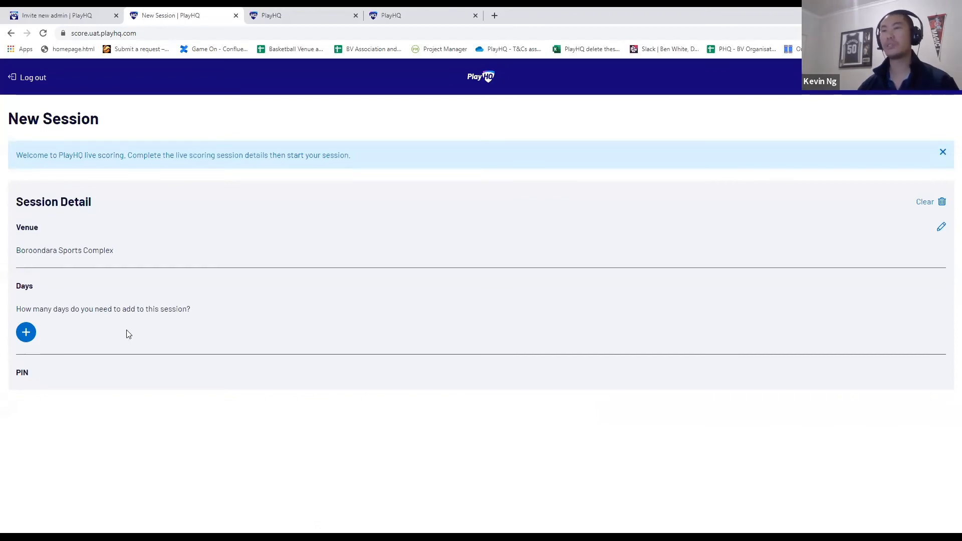
left_click(26, 332)
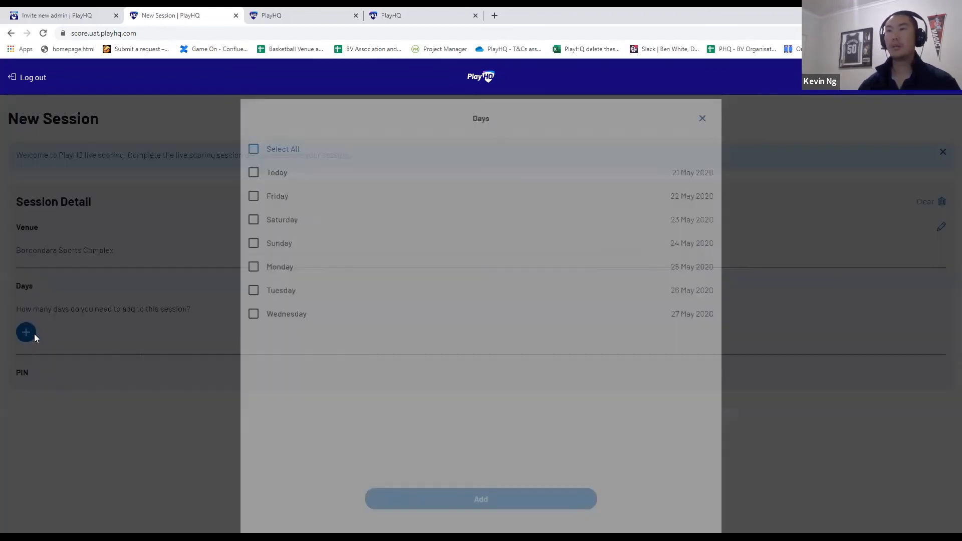
left_click(253, 168)
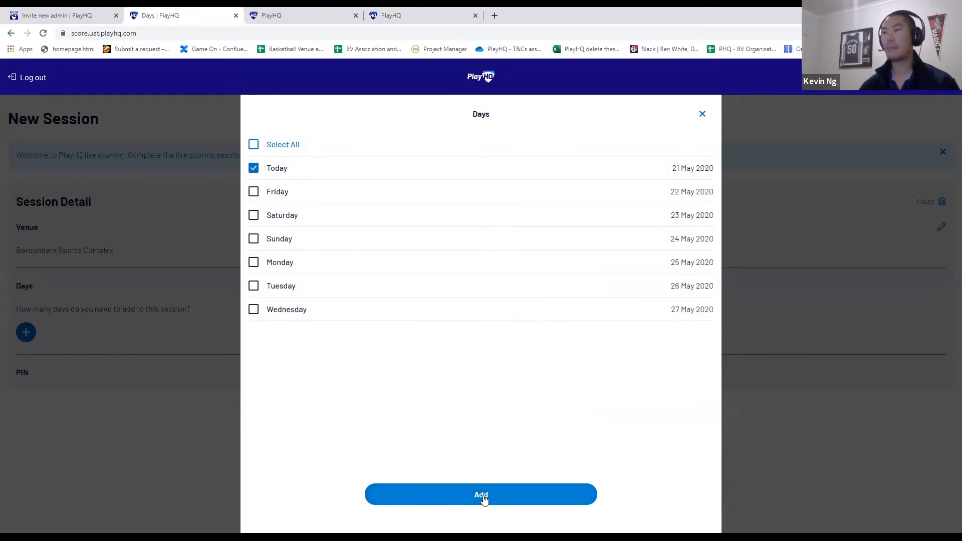
left_click(480, 494)
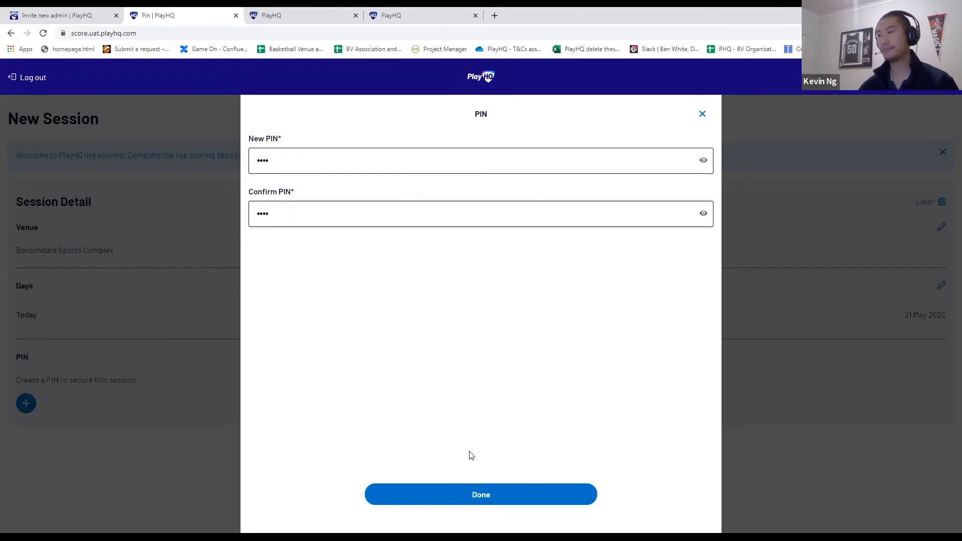
Confirm the session PIN and start the live-scoring session.
left_click(480, 494)
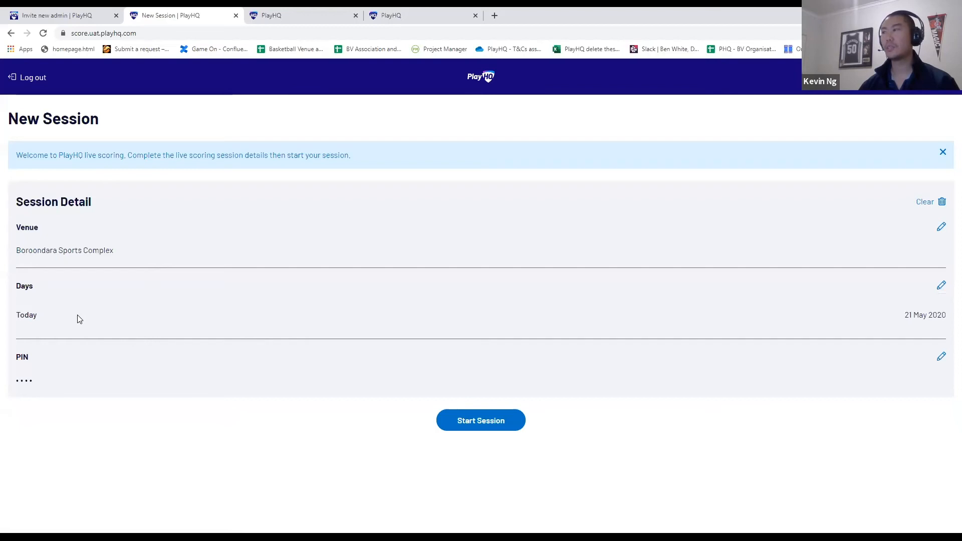
mouse_move(480, 420)
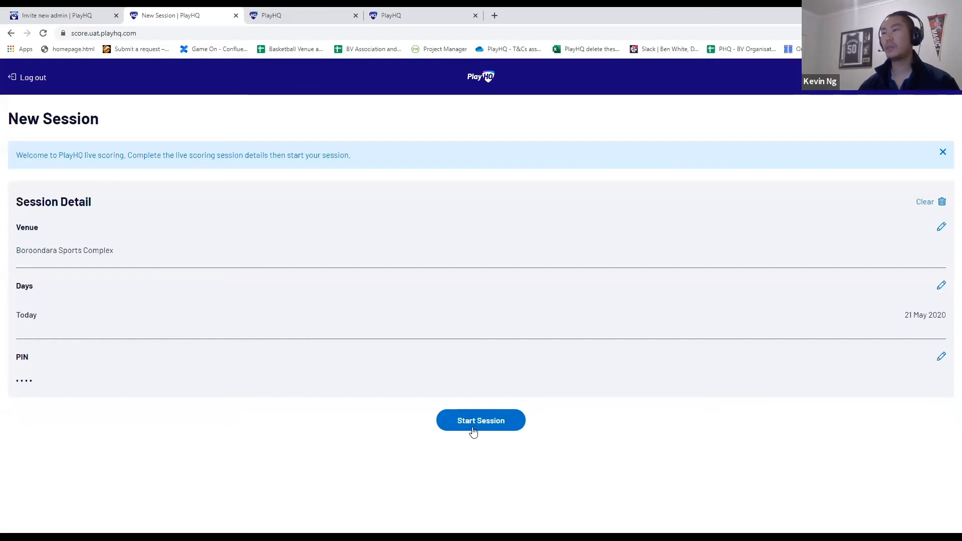
left_click(480, 420)
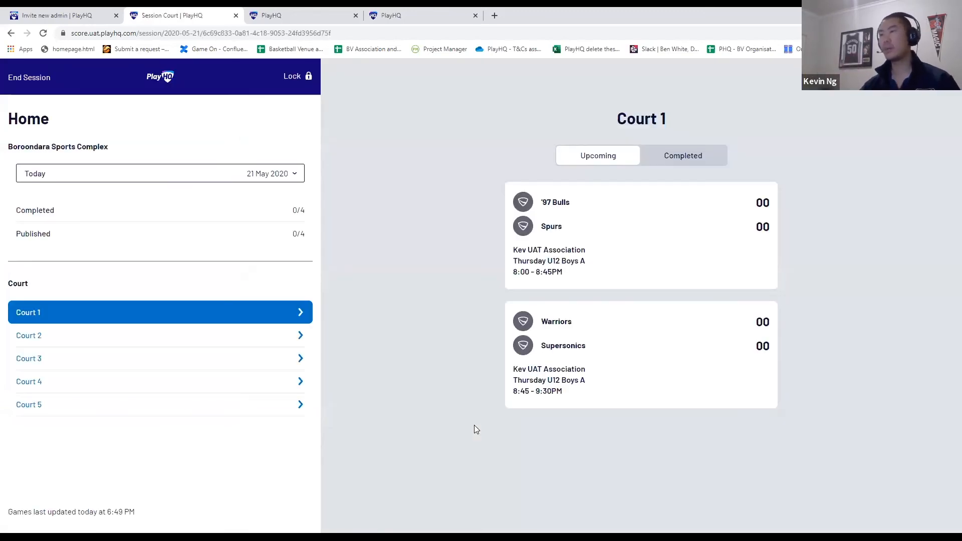
mouse_move(352, 325)
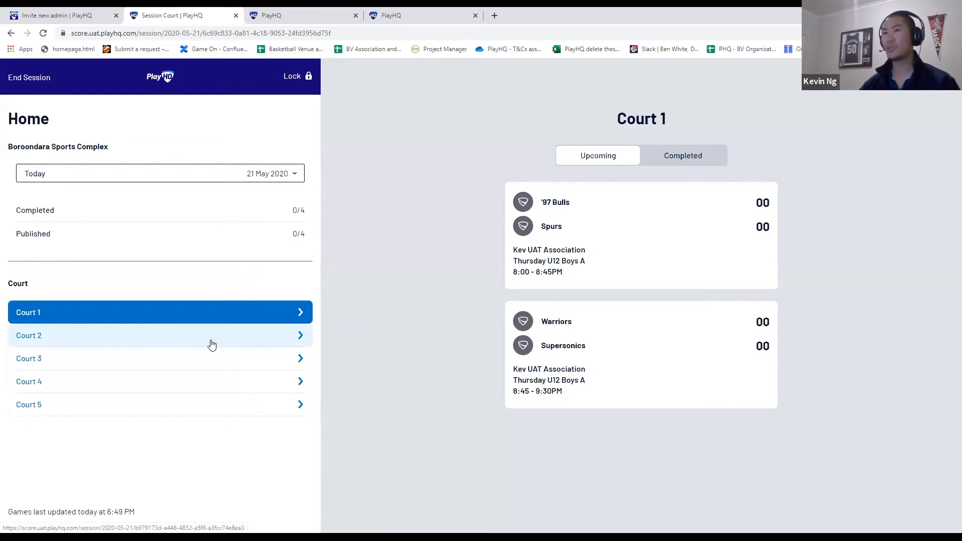
mouse_move(226, 347)
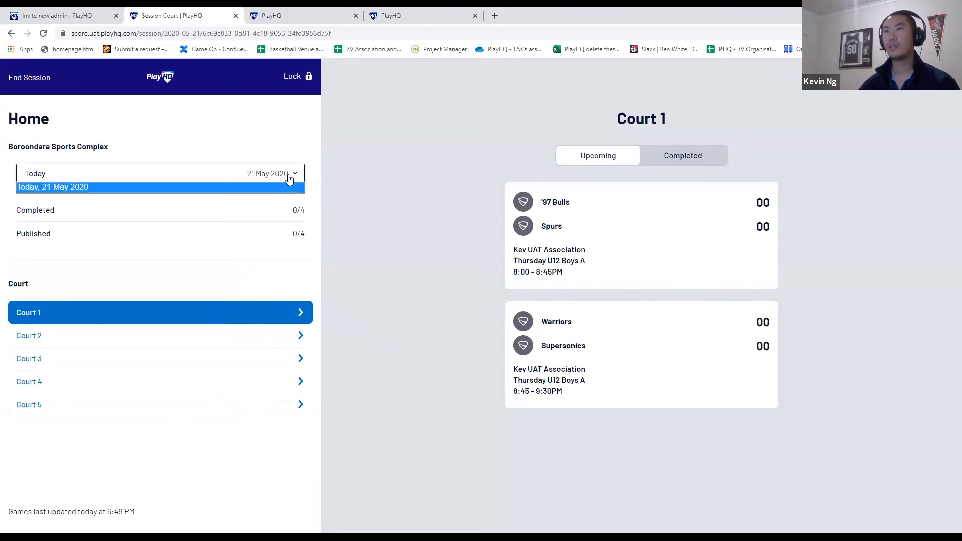
mouse_move(121, 227)
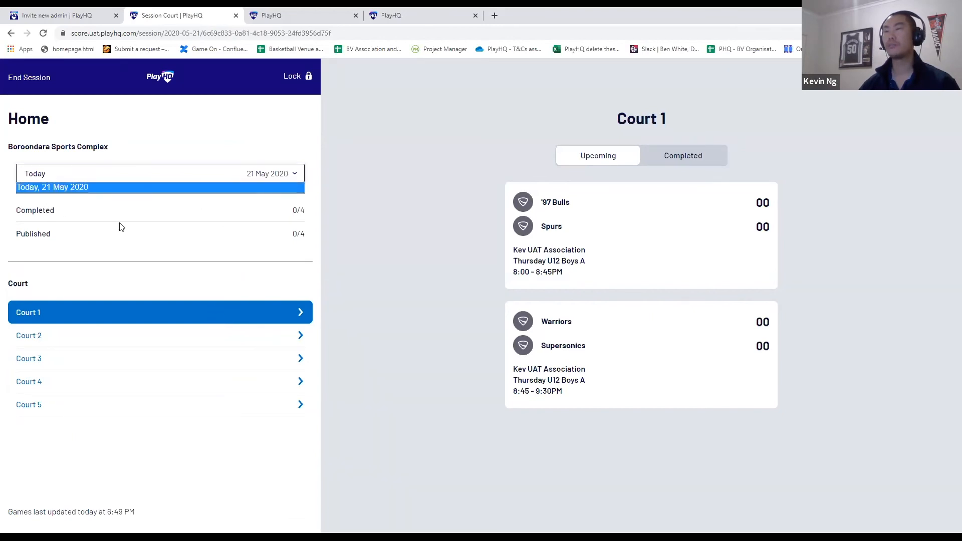
Dismiss the session date list and lock the device to Court 1's game view.
left_click(159, 174)
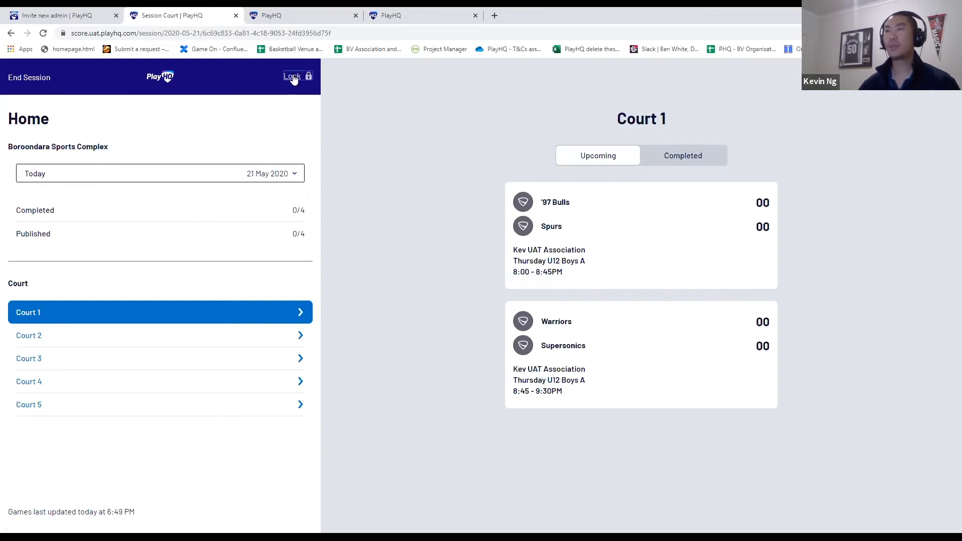
left_click(292, 77)
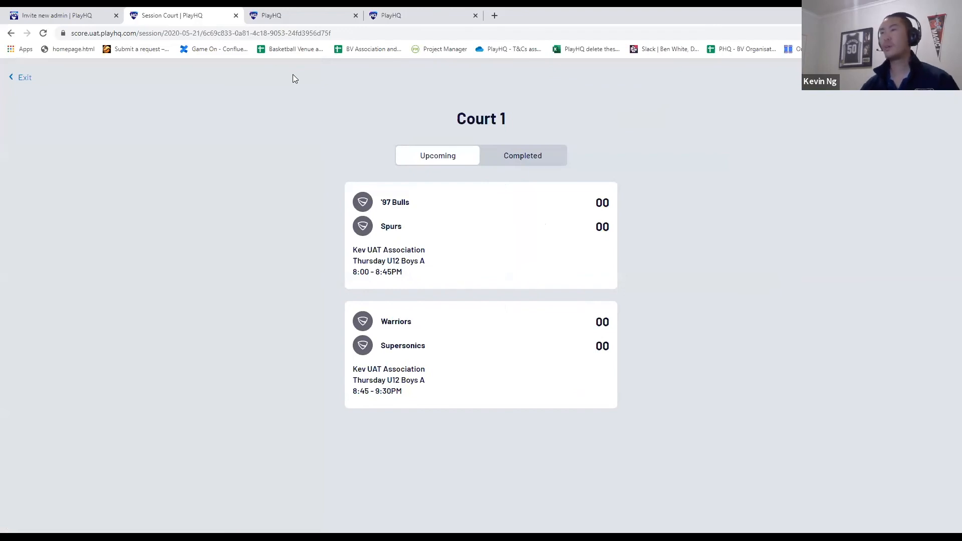
mouse_move(304, 121)
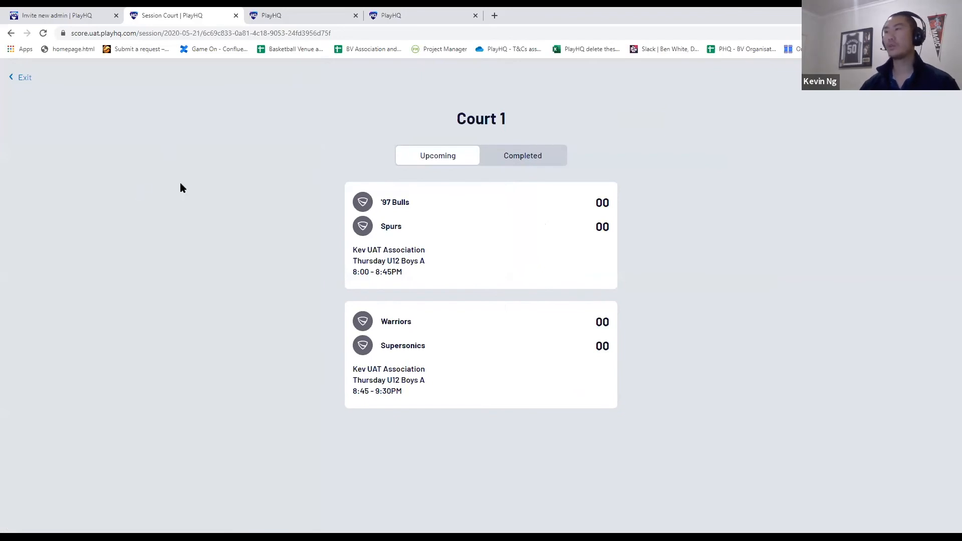
mouse_move(129, 234)
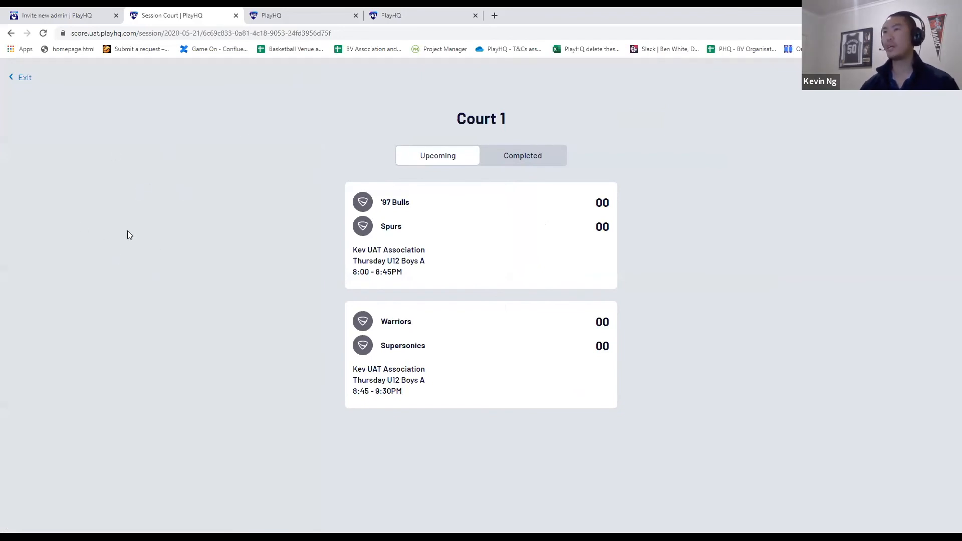
mouse_move(104, 244)
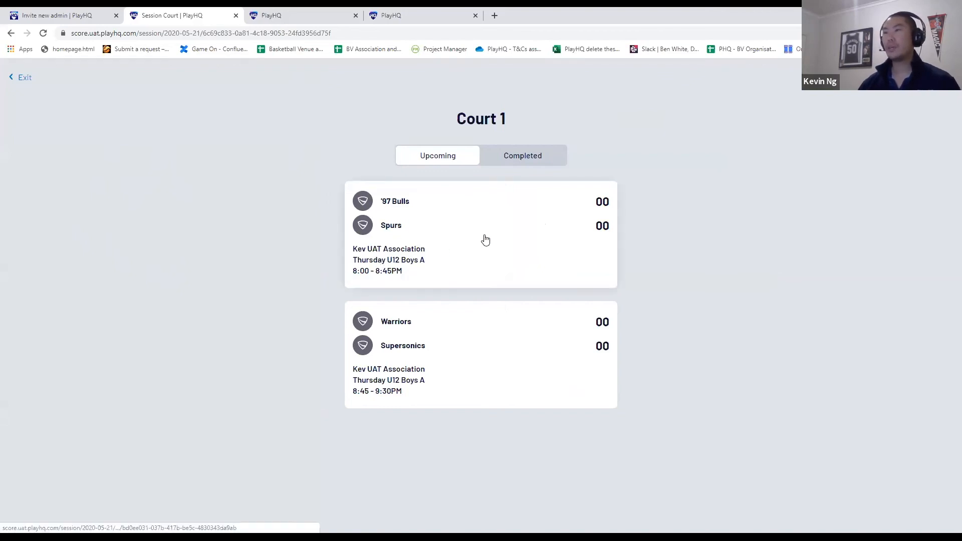
Stop the '97 Bulls vs Spurs game clock and confirm ending the game early.
left_click(480, 234)
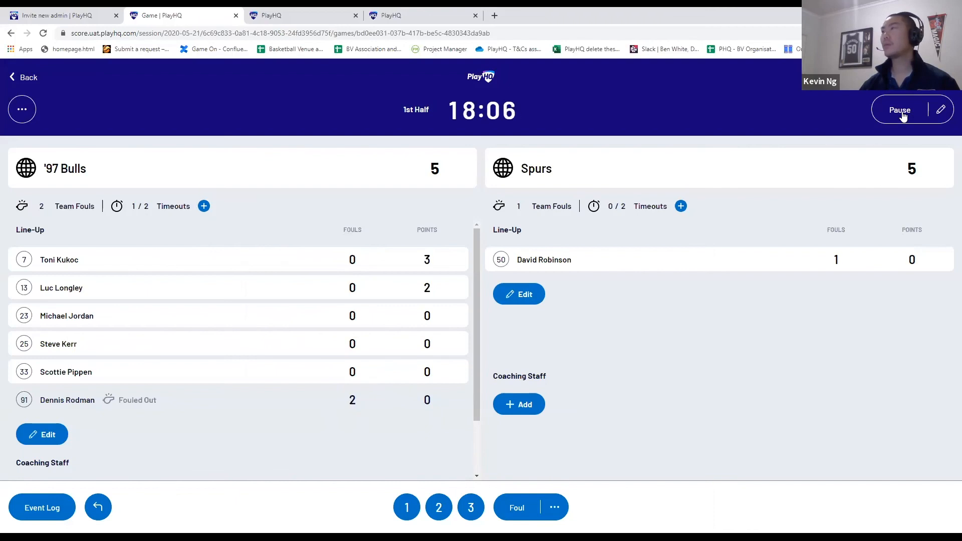
left_click(900, 109)
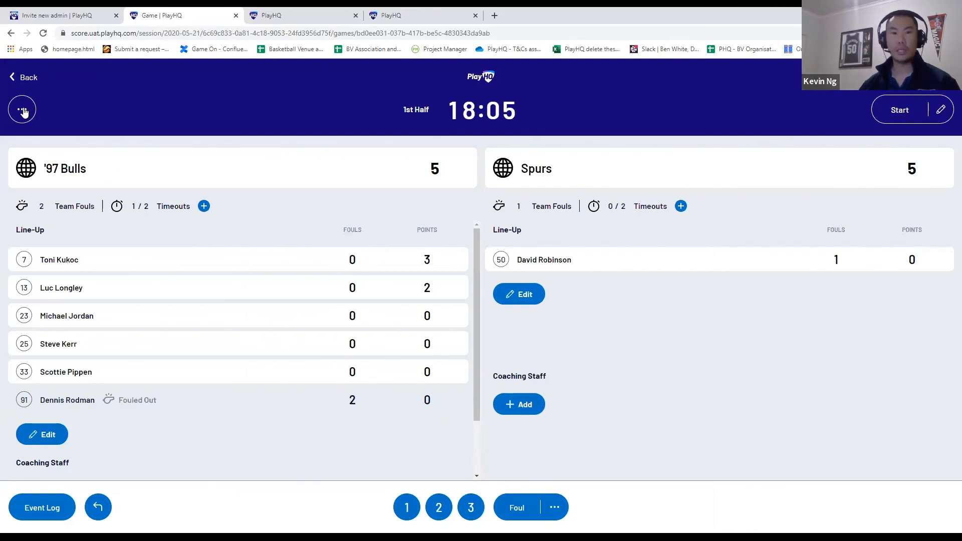
left_click(22, 109)
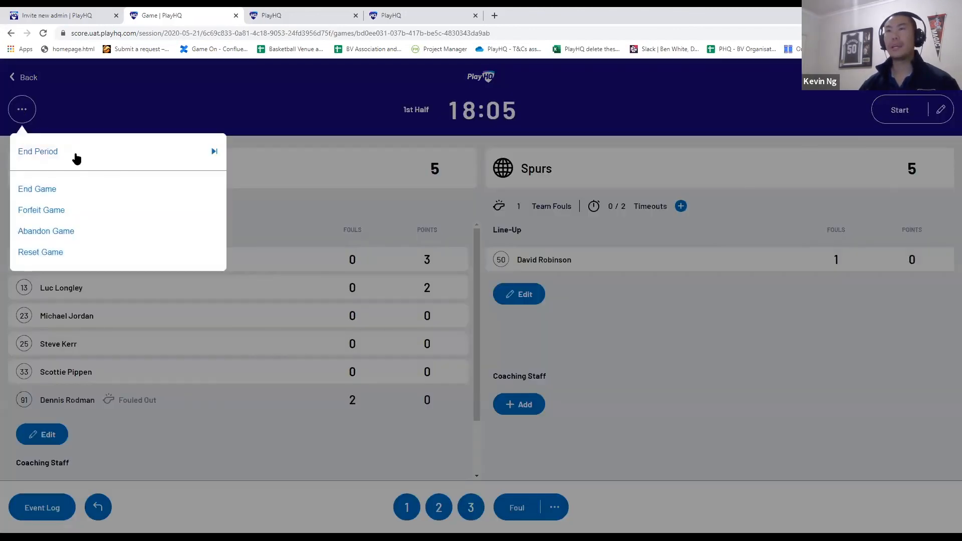
mouse_move(56, 197)
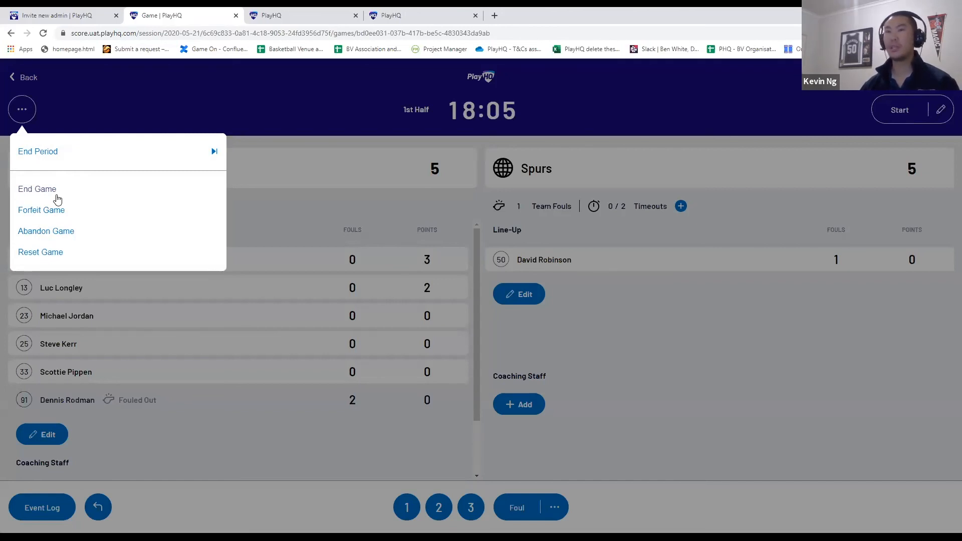
left_click(37, 190)
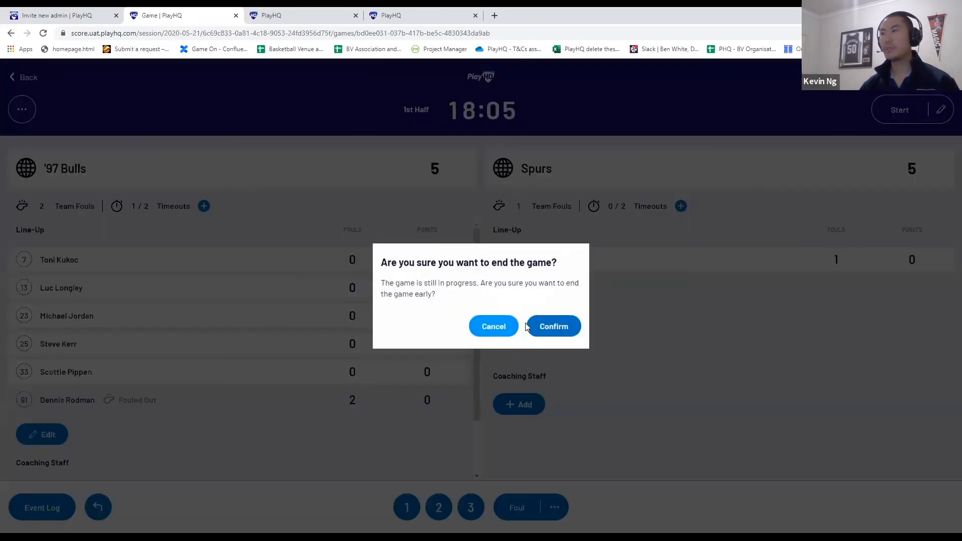
left_click(552, 325)
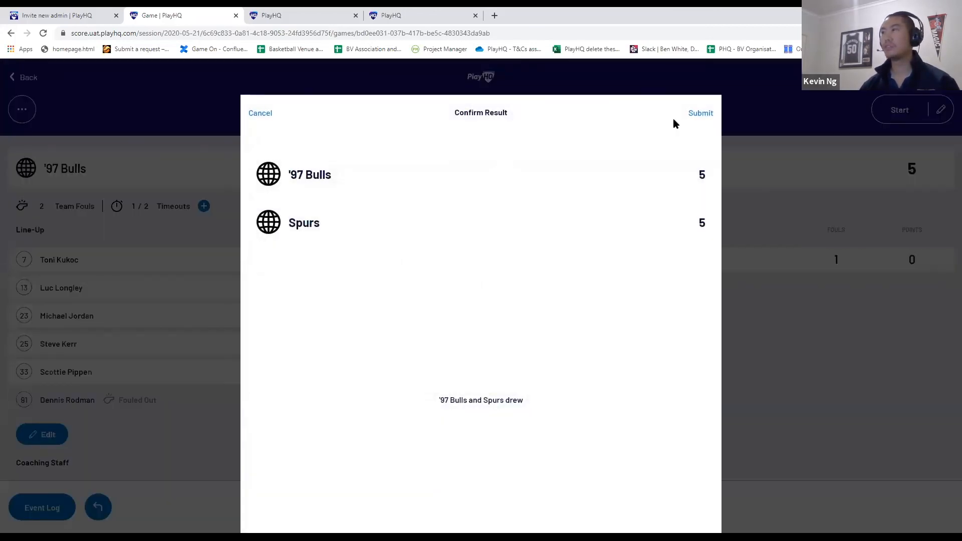
left_click(700, 113)
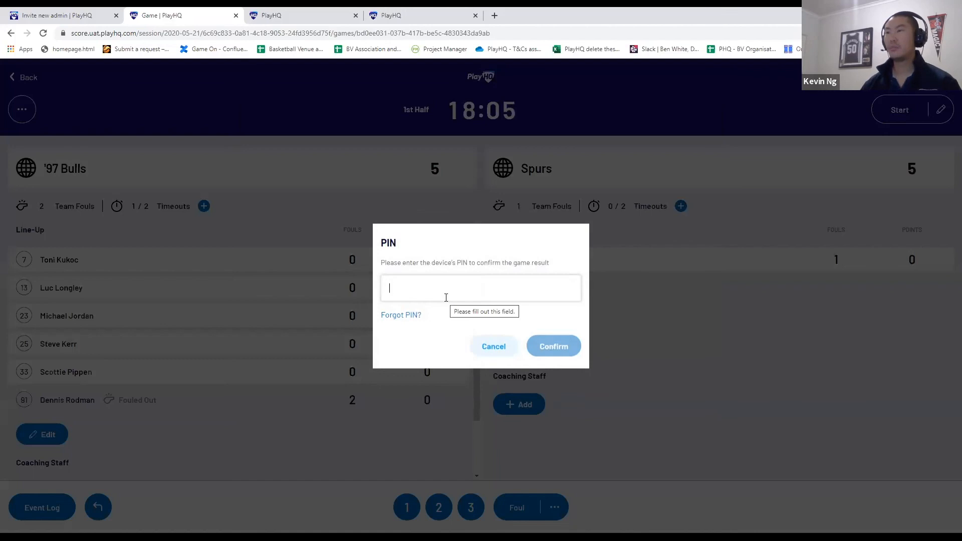
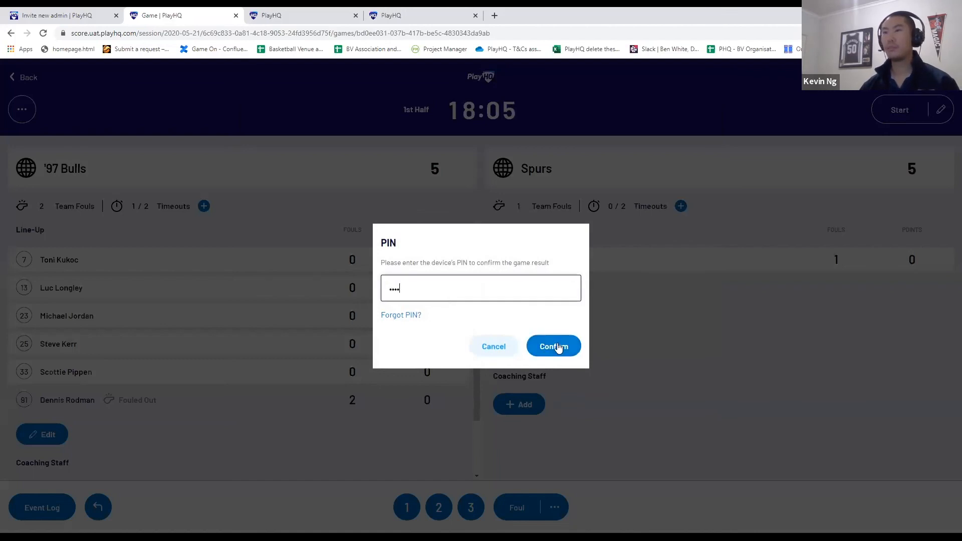
left_click(553, 346)
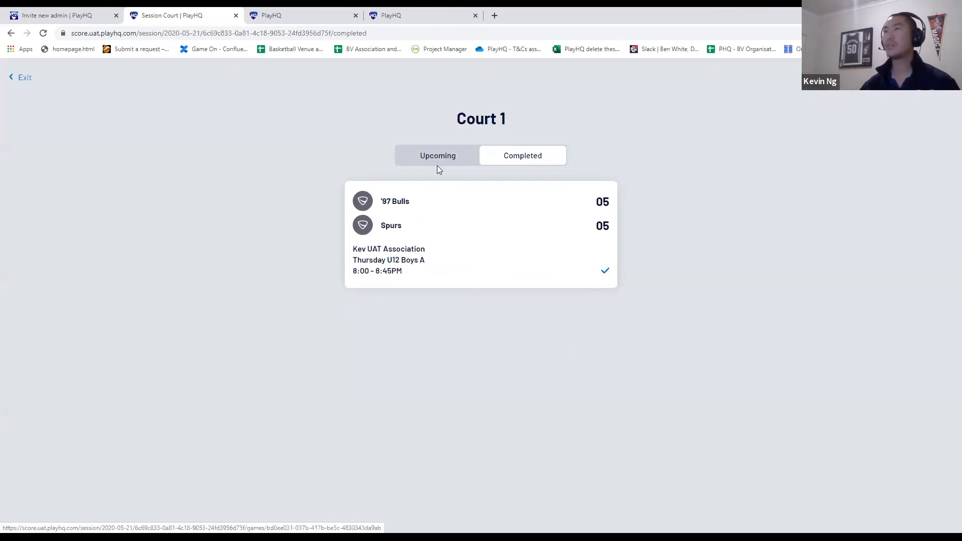
left_click(438, 156)
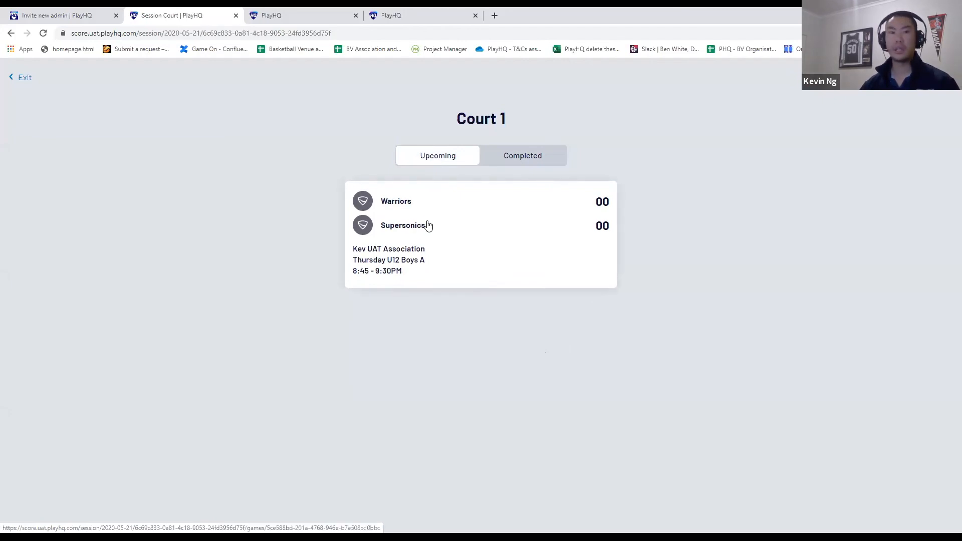